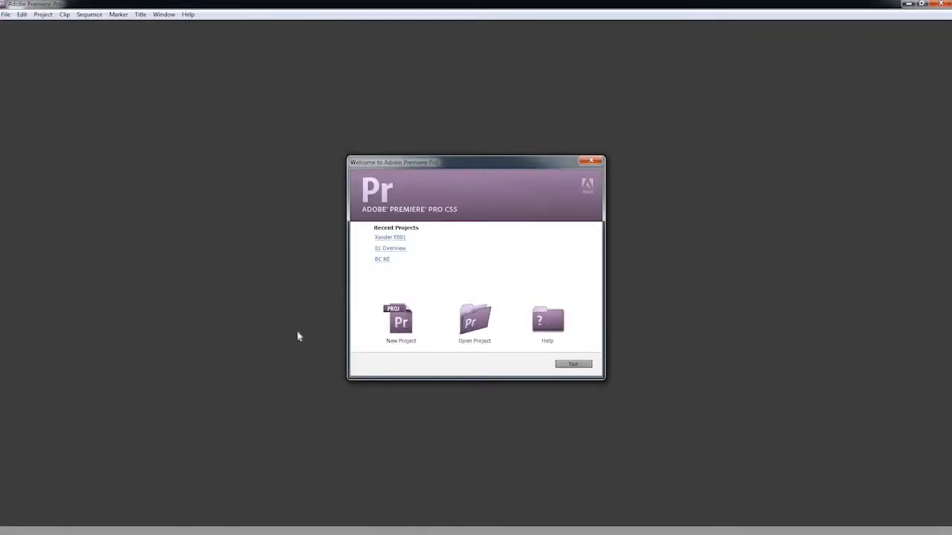
- Open the recent project Xander E001 from the Welcome screen
left_click(389, 236)
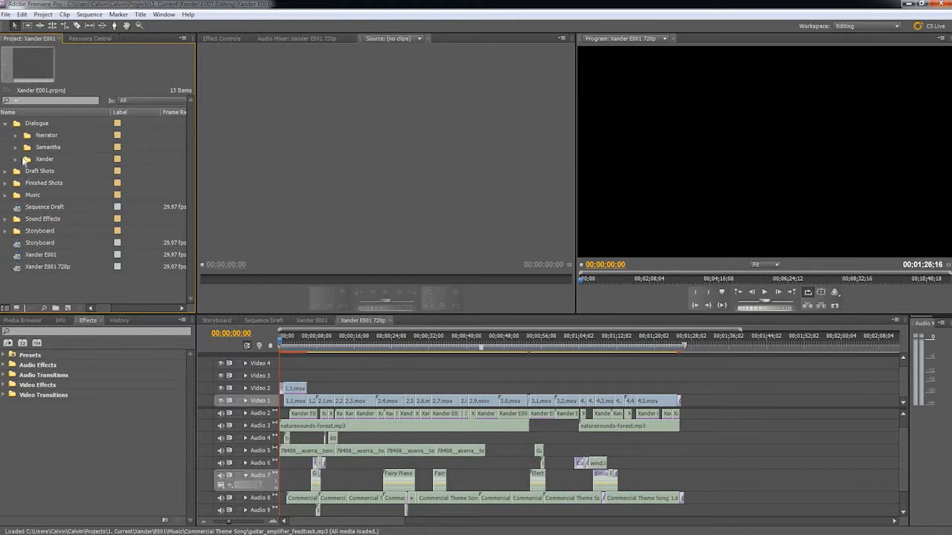
- Collapse the Dialogue bin and return the playhead to about 00;00;21
left_click(16, 158)
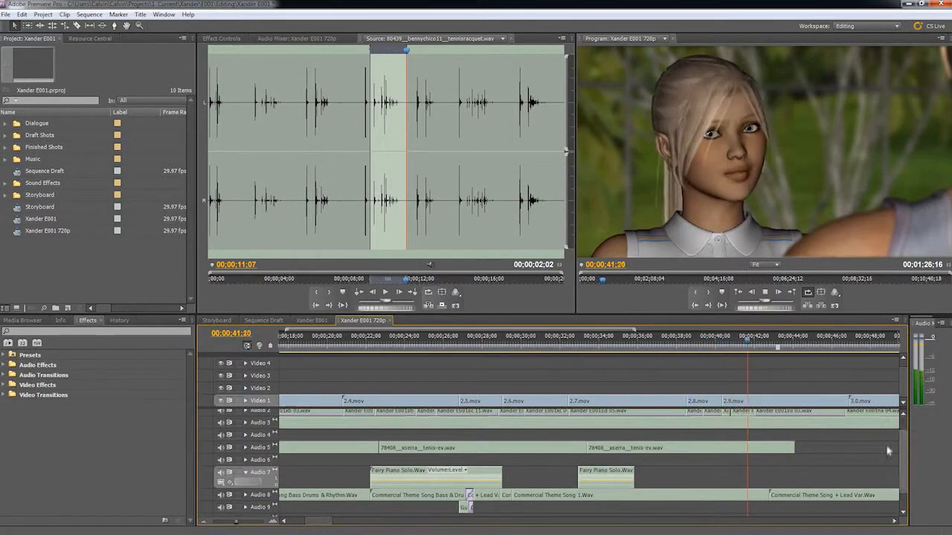
left_click(361, 336)
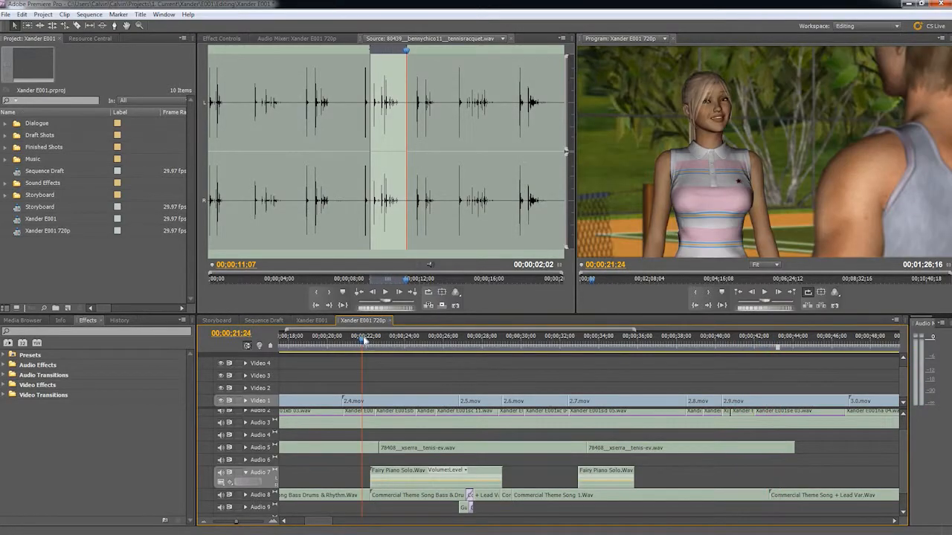